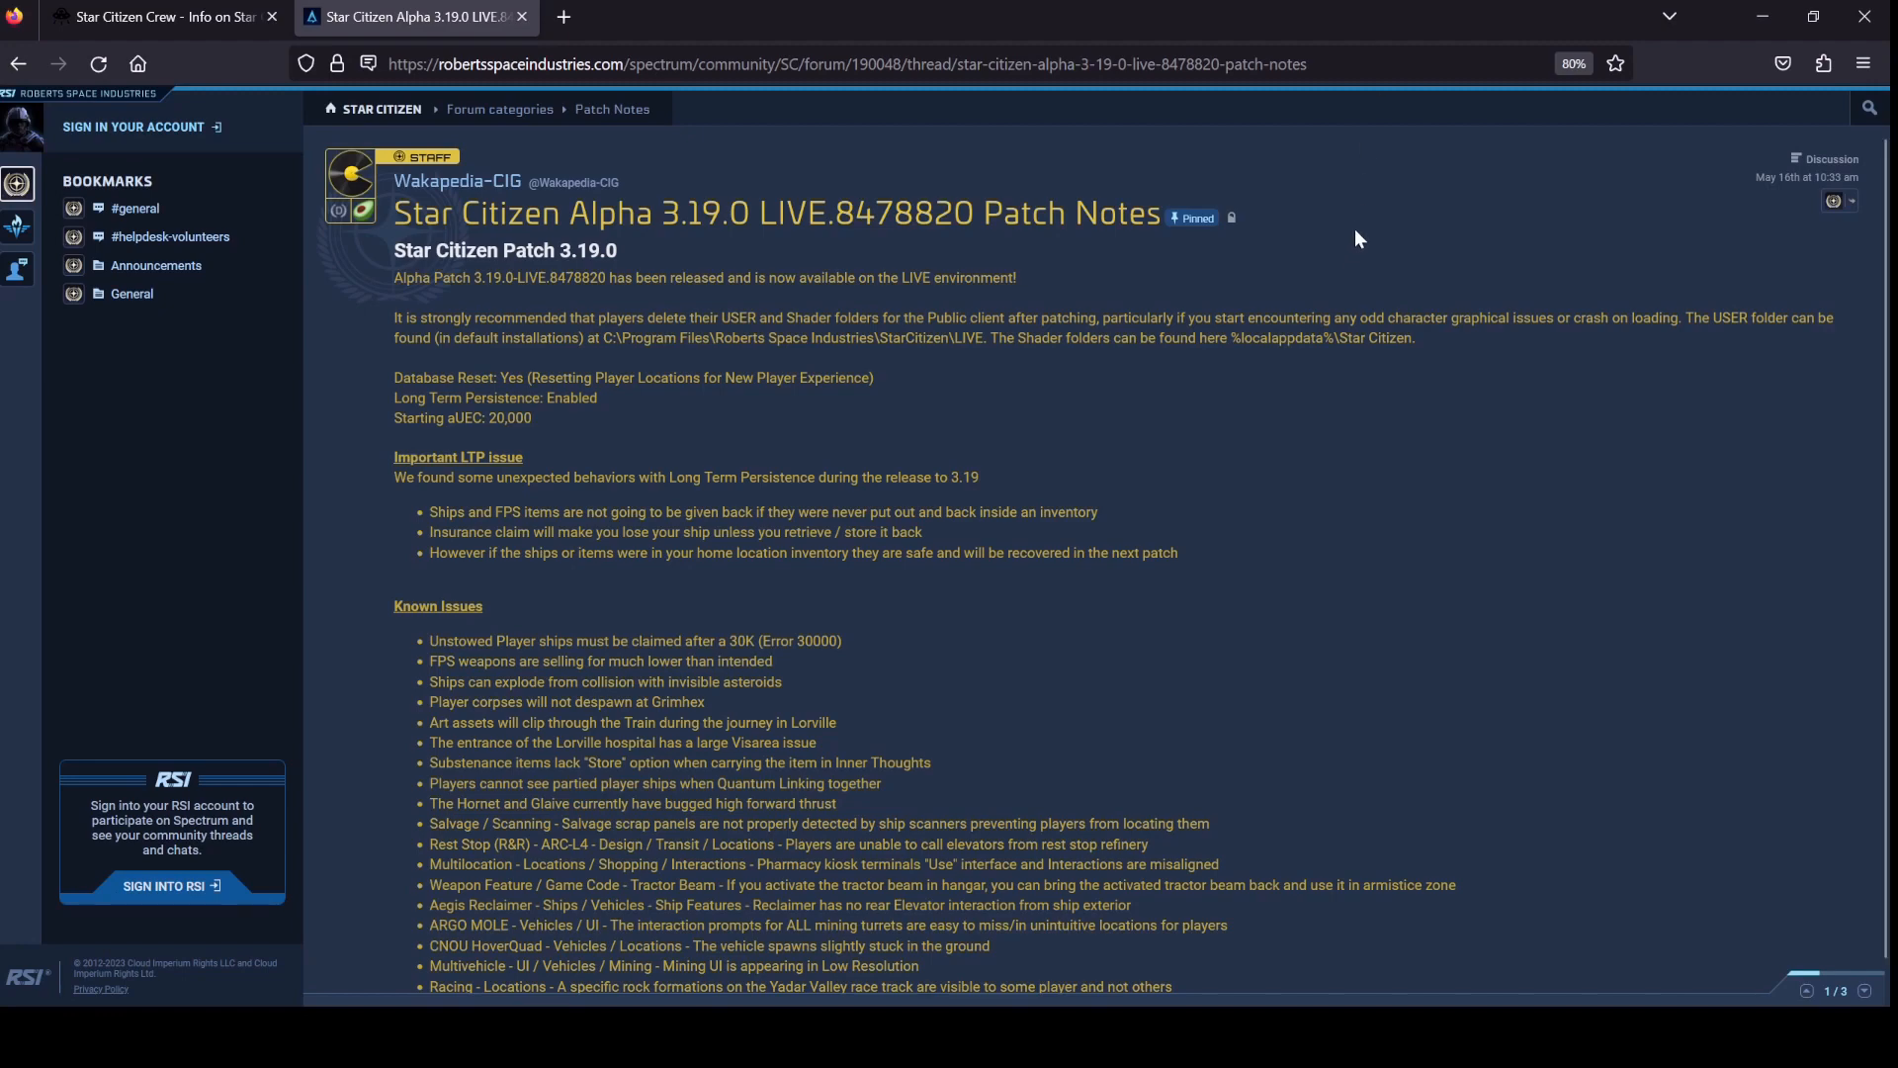
{"action": "scroll", "scroll_direction": "down", "scroll_amount": 3}
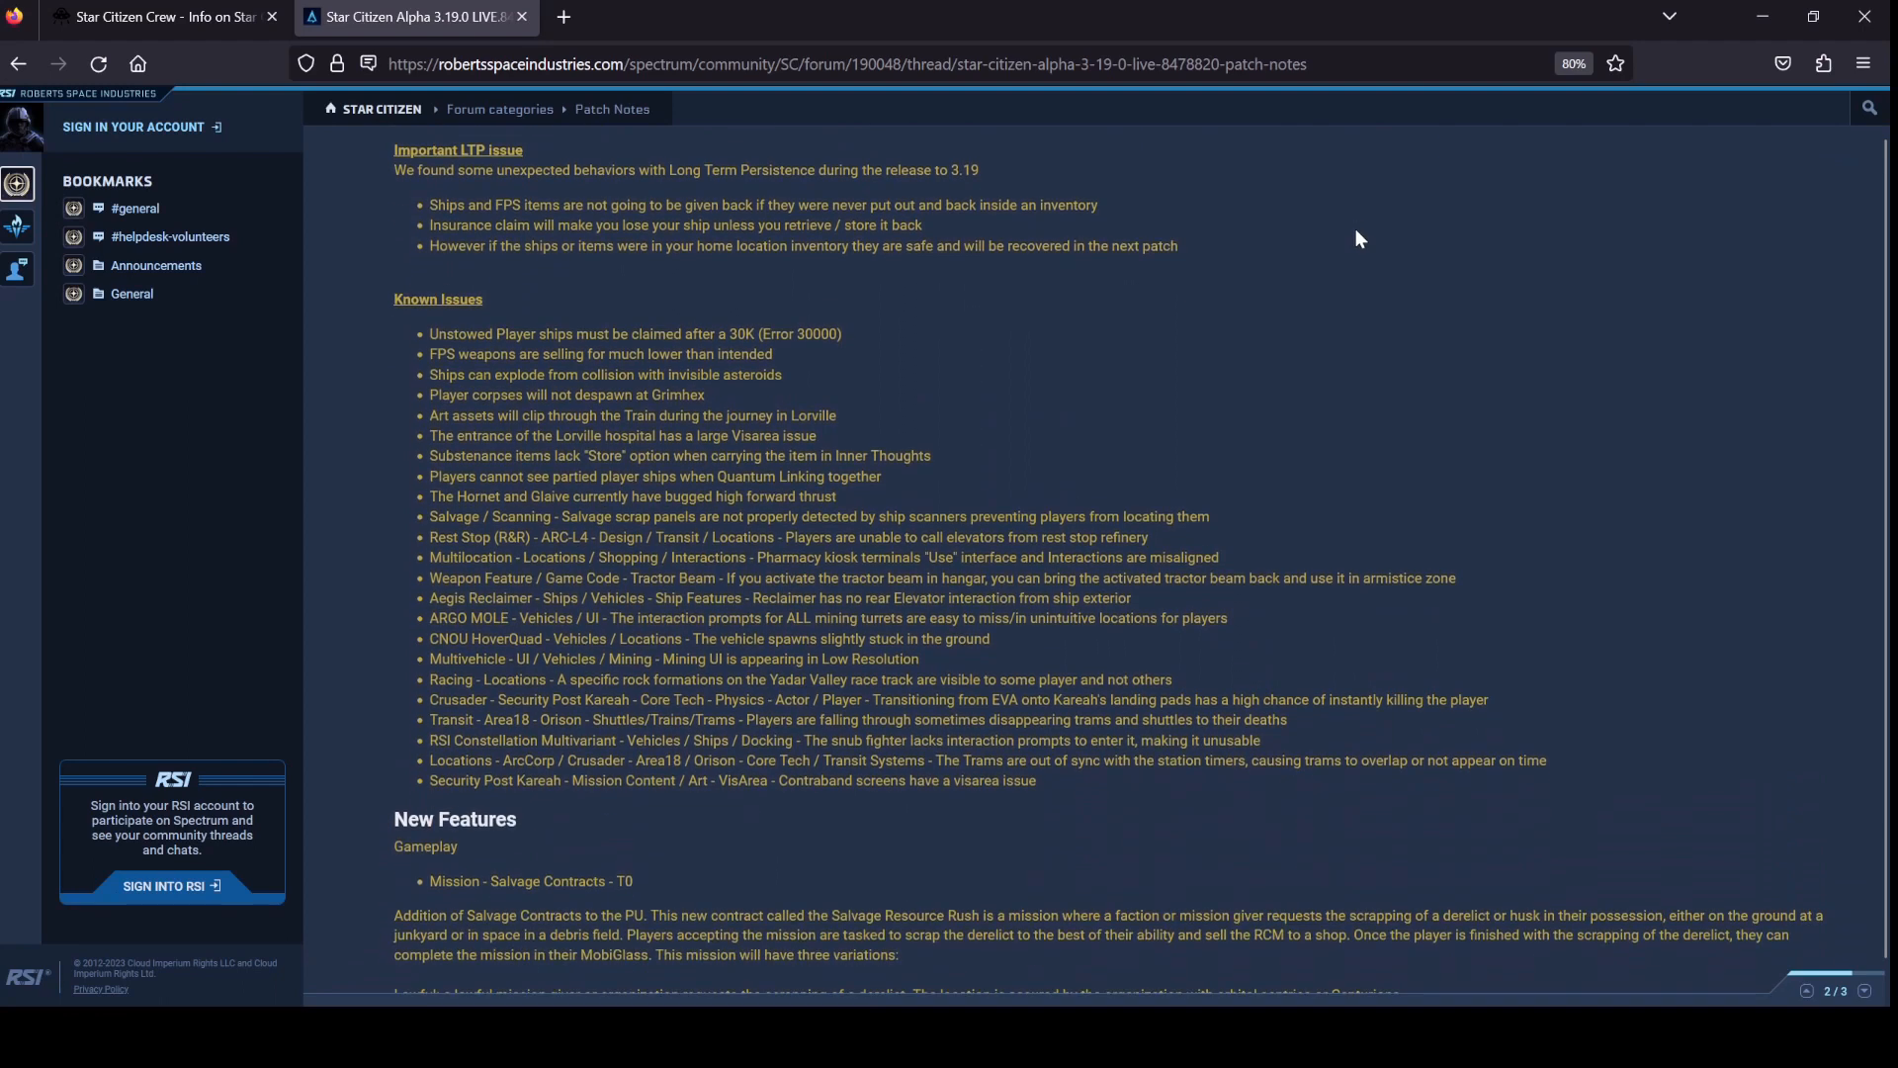